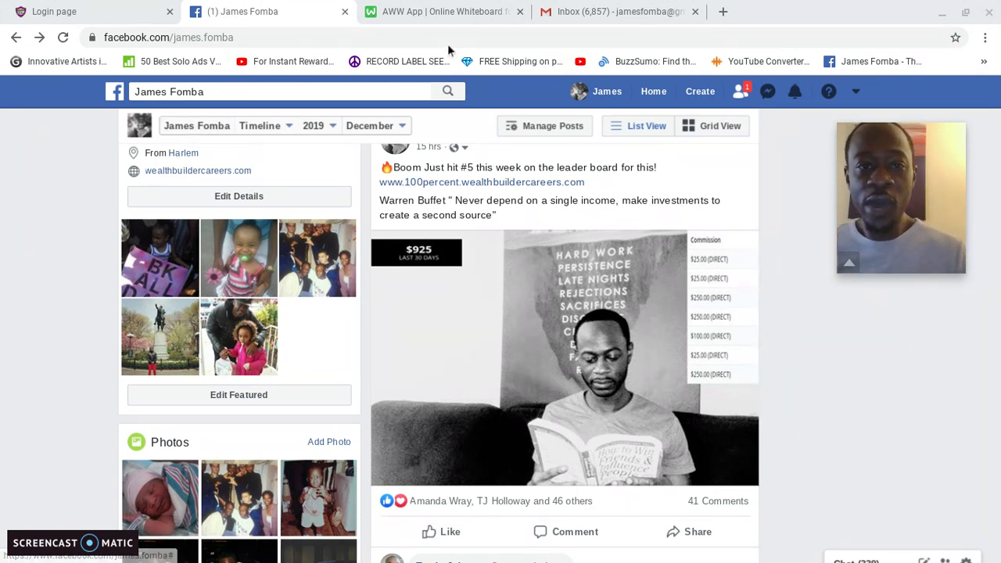
- Switch from the Facebook tab to the blank AWW App whiteboard tab
{"action": "left_click", "coordinate": [441, 11]}
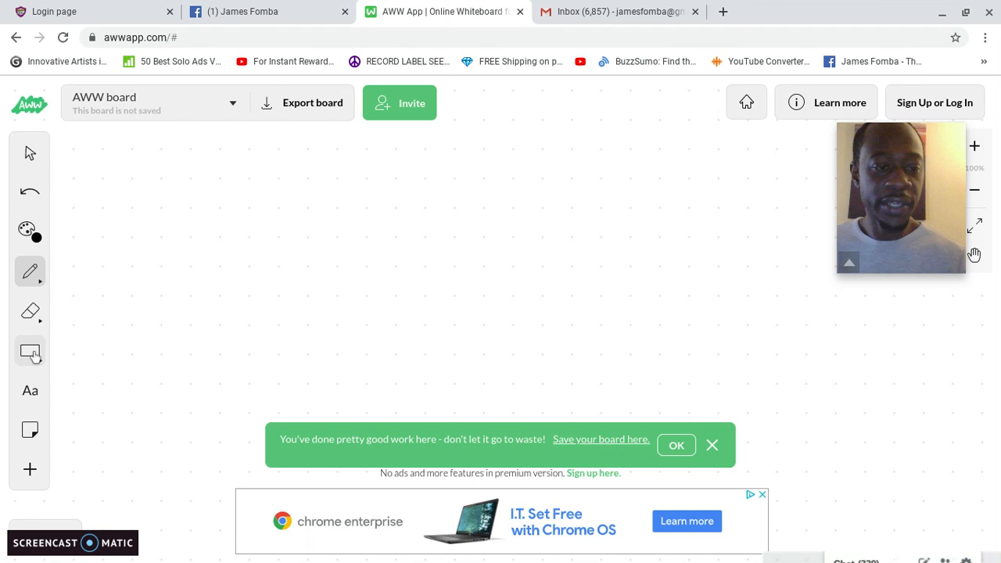
- Draw left, middle and right page boxes as three side-by-side rectangles
{"action": "left_click", "coordinate": [30, 351]}
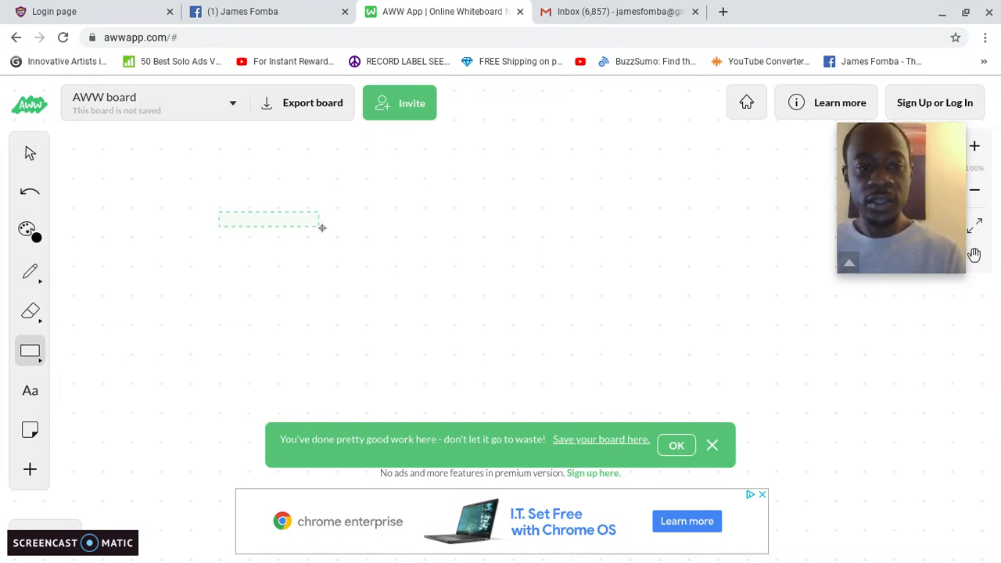
{"action": "left_click_drag", "start_coordinate": [219, 217], "coordinate": [352, 297]}
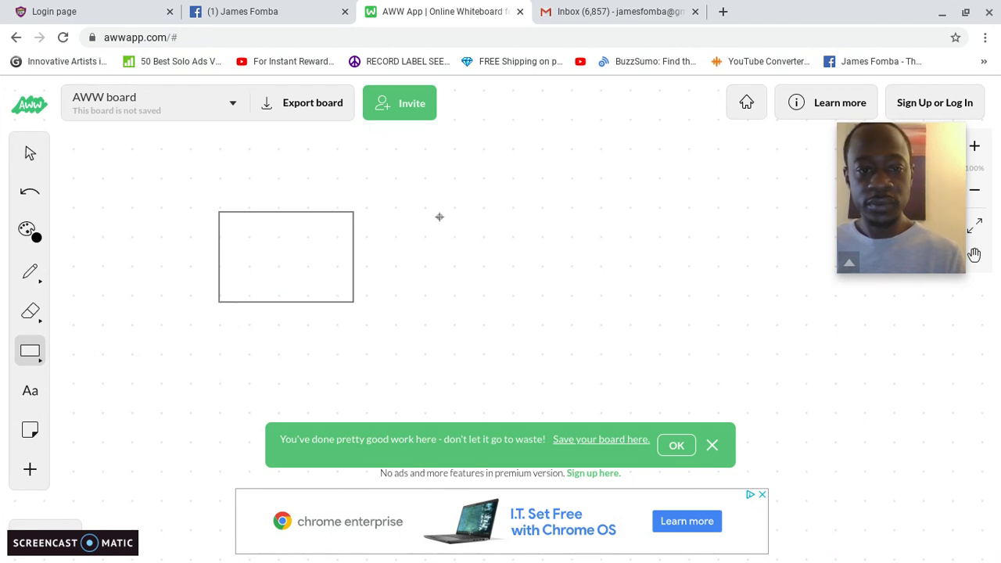
{"action": "left_click_drag", "start_coordinate": [439, 216], "coordinate": [543, 303]}
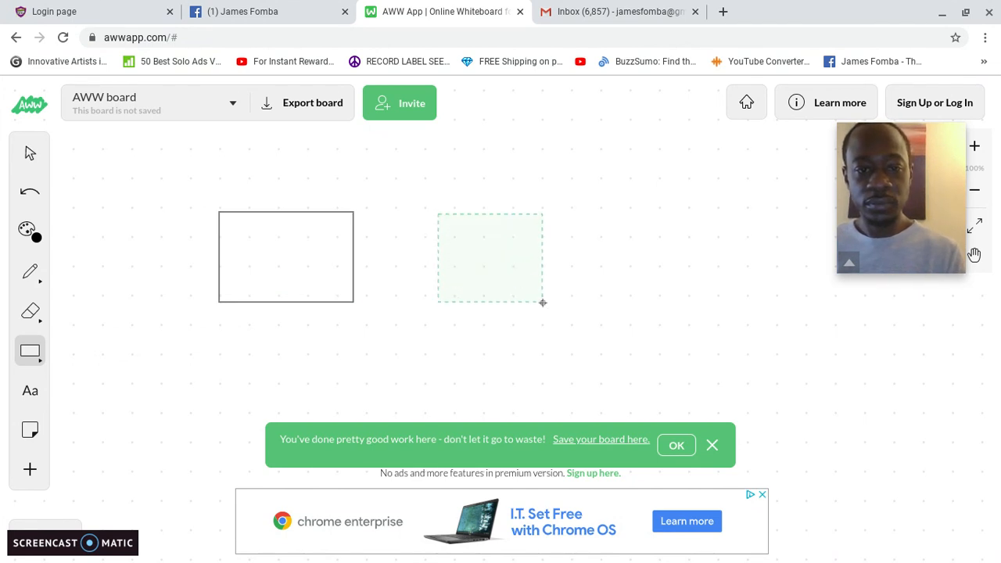
{"action": "left_click_drag", "start_coordinate": [438, 214], "coordinate": [542, 303]}
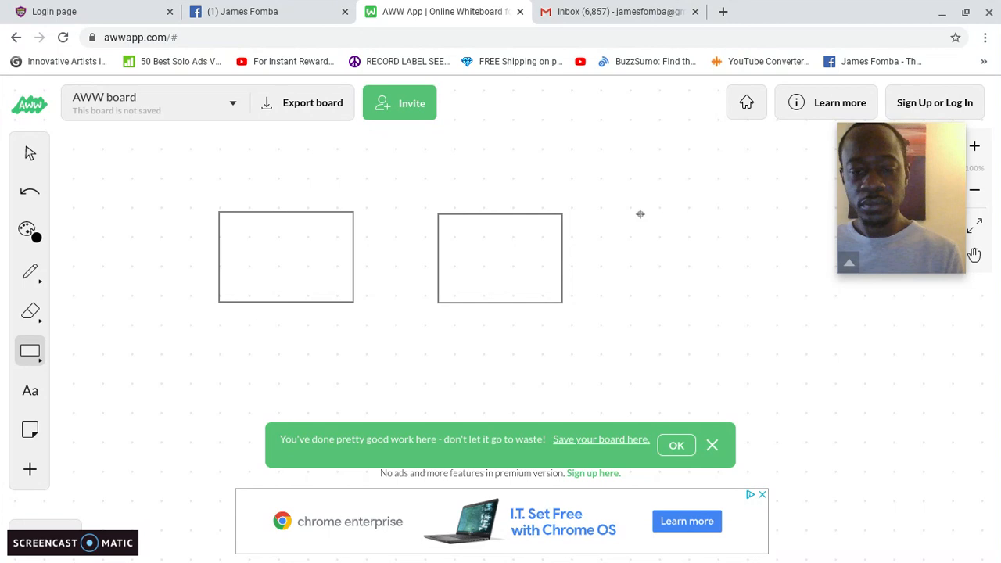
{"action": "left_click_drag", "start_coordinate": [640, 217], "coordinate": [776, 276]}
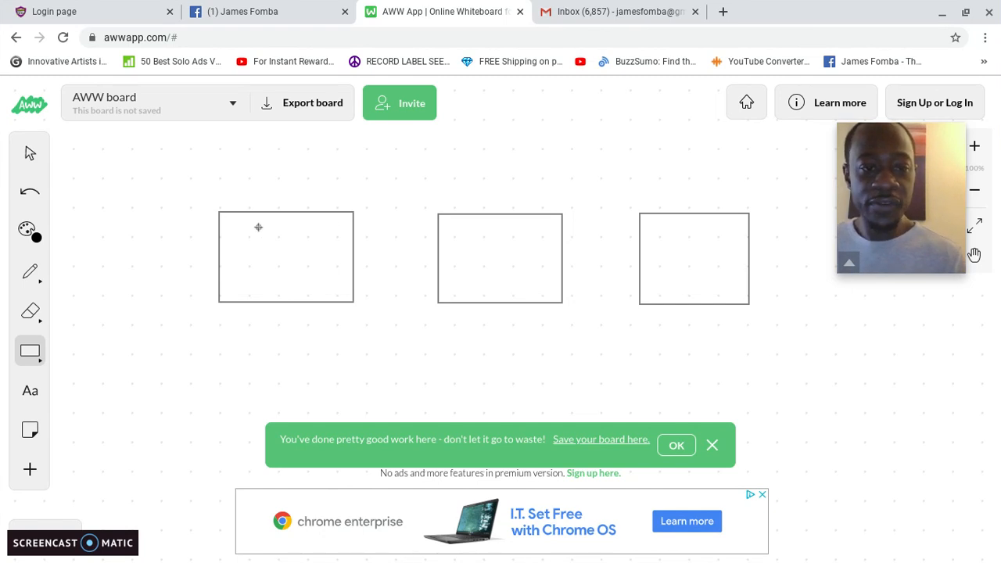
- Add smaller inner rectangles inside the left, middle and right page boxes
{"action": "left_click_drag", "start_coordinate": [259, 227], "coordinate": [307, 257]}
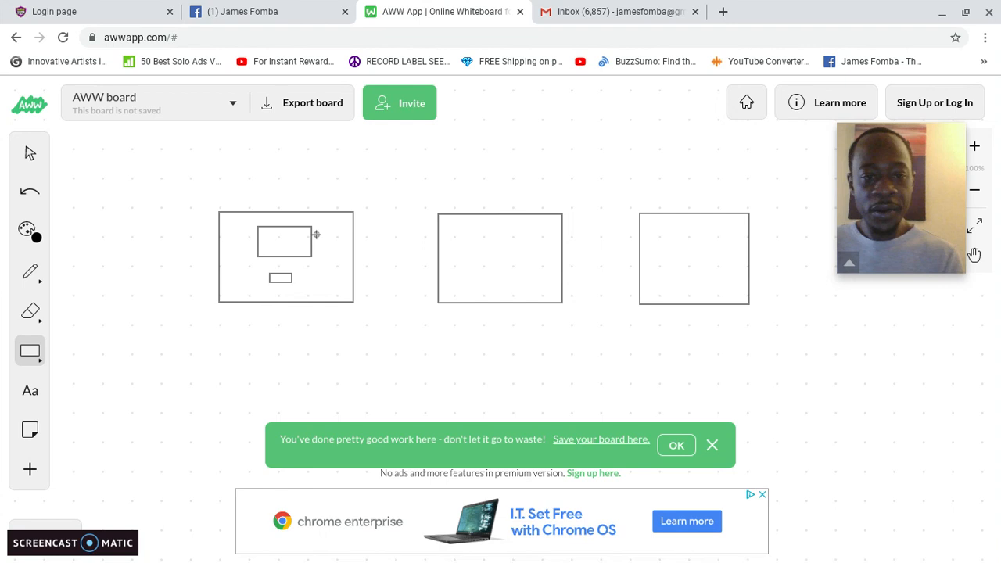
{"action": "mouse_move", "coordinate": [455, 227]}
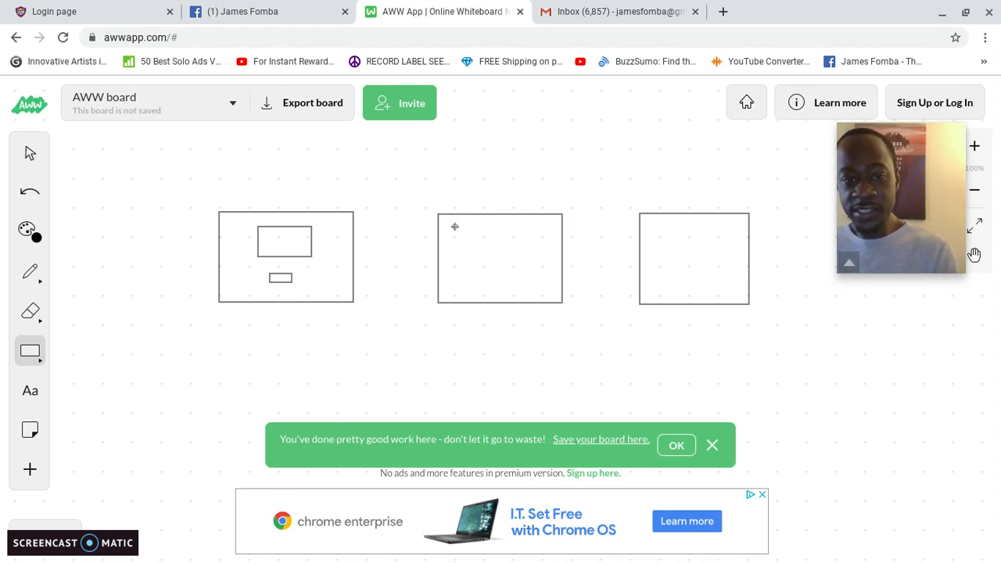
{"action": "left_click_drag", "start_coordinate": [454, 227], "coordinate": [542, 268]}
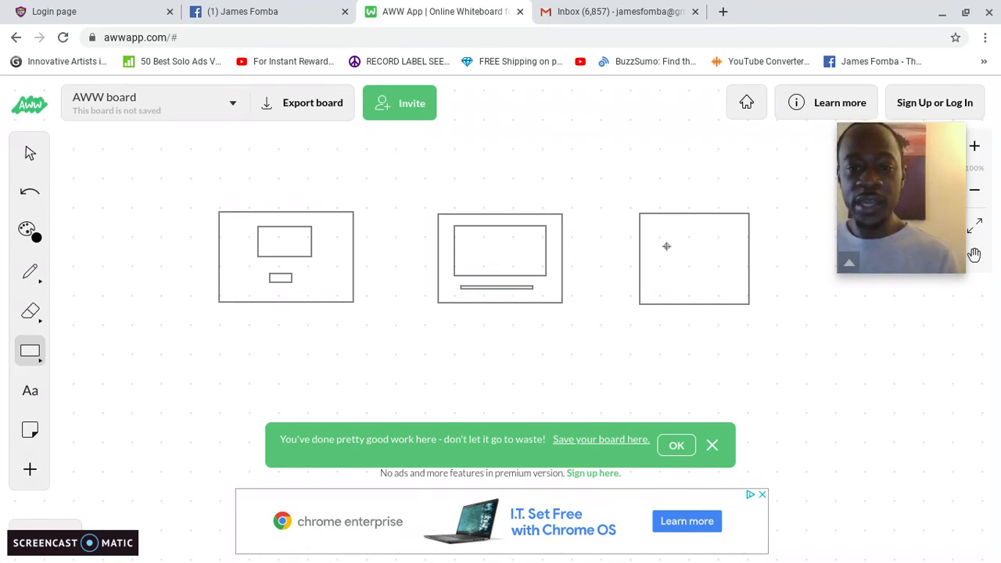
{"action": "mouse_move", "coordinate": [669, 227]}
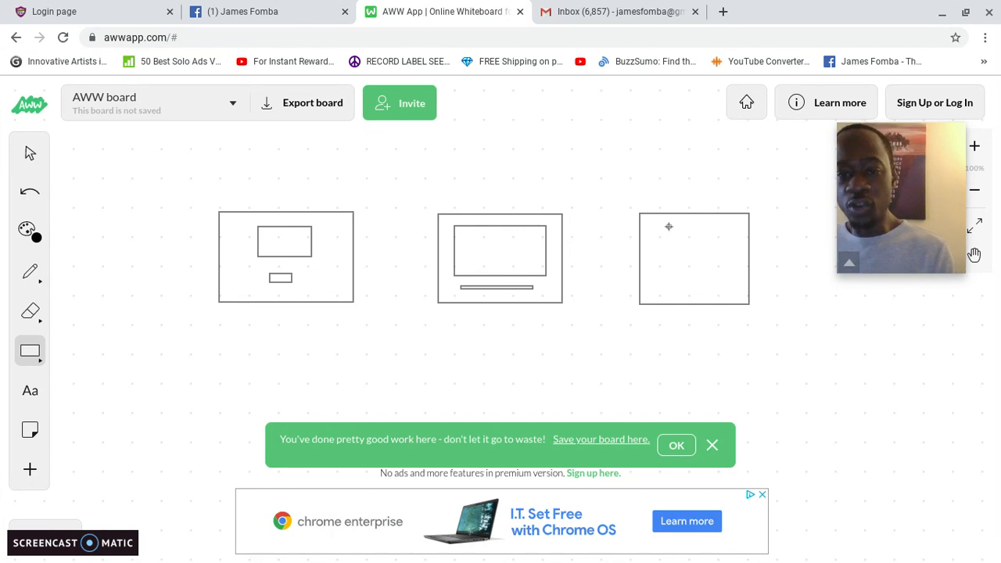
{"action": "left_click_drag", "start_coordinate": [668, 227], "coordinate": [701, 281]}
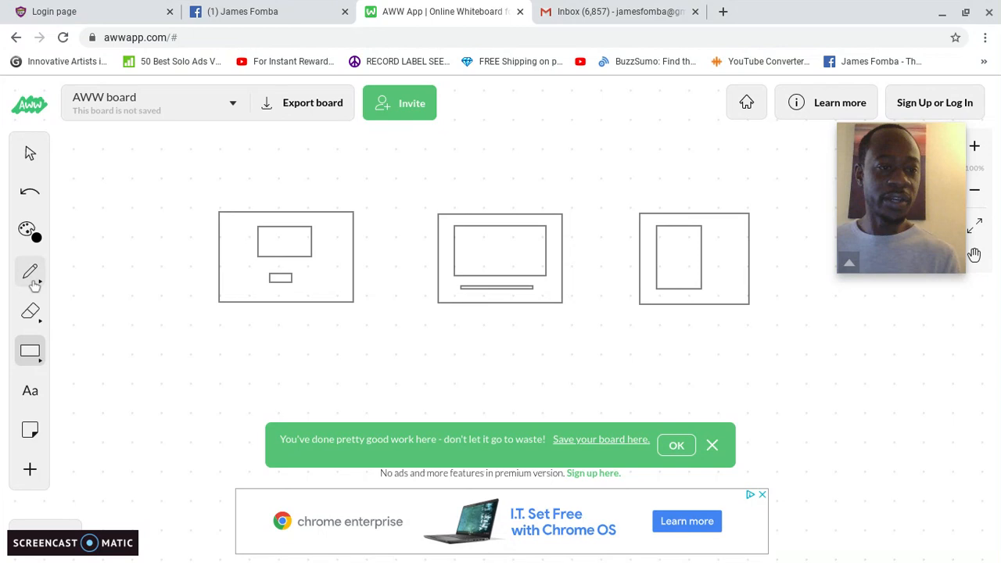
- Pencil a $ over the third box and arrows linking first-to-middle and middle-to-third
{"action": "left_click", "coordinate": [29, 272]}
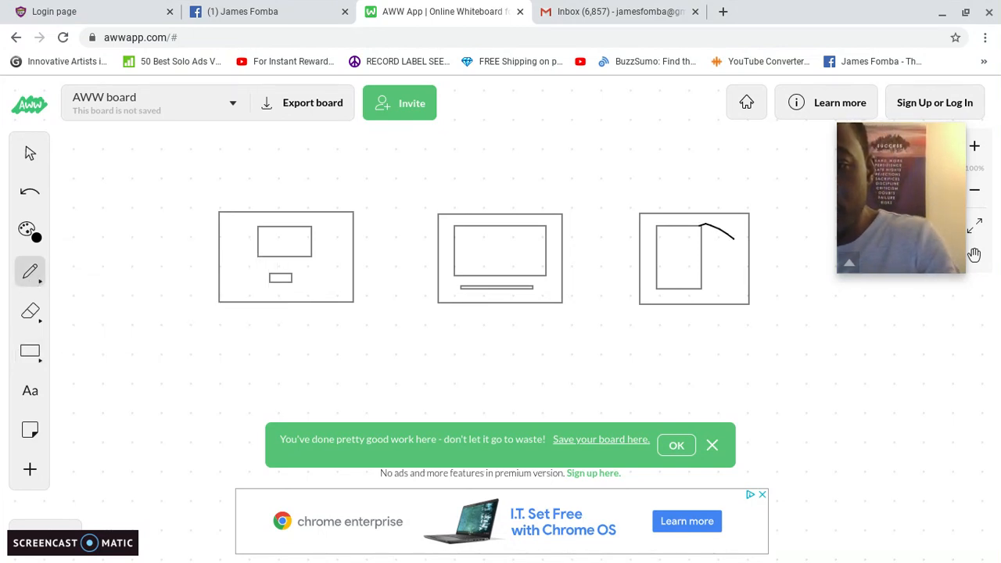
{"action": "left_click_drag", "start_coordinate": [723, 211], "coordinate": [684, 294]}
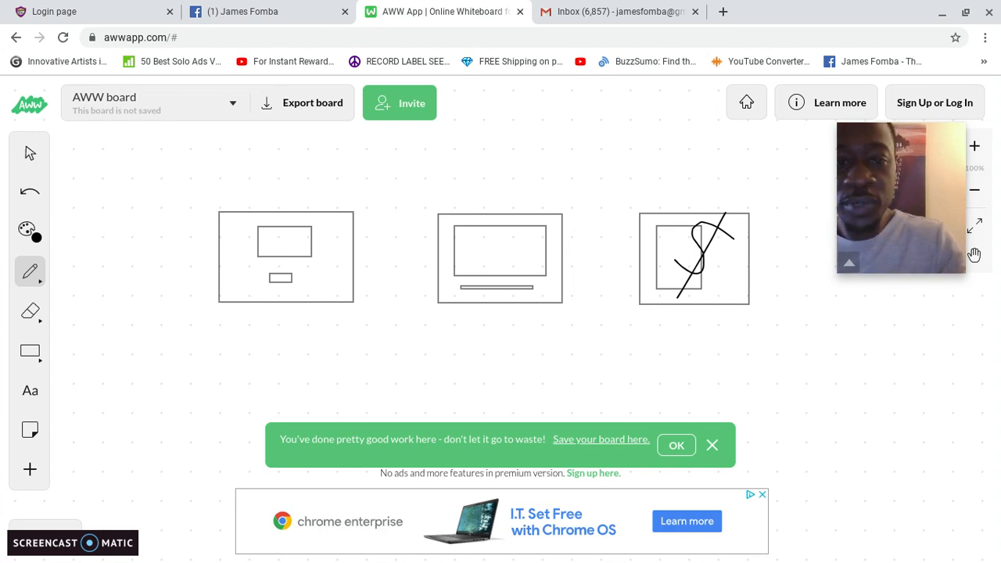
{"action": "left_click_drag", "start_coordinate": [356, 262], "coordinate": [422, 231]}
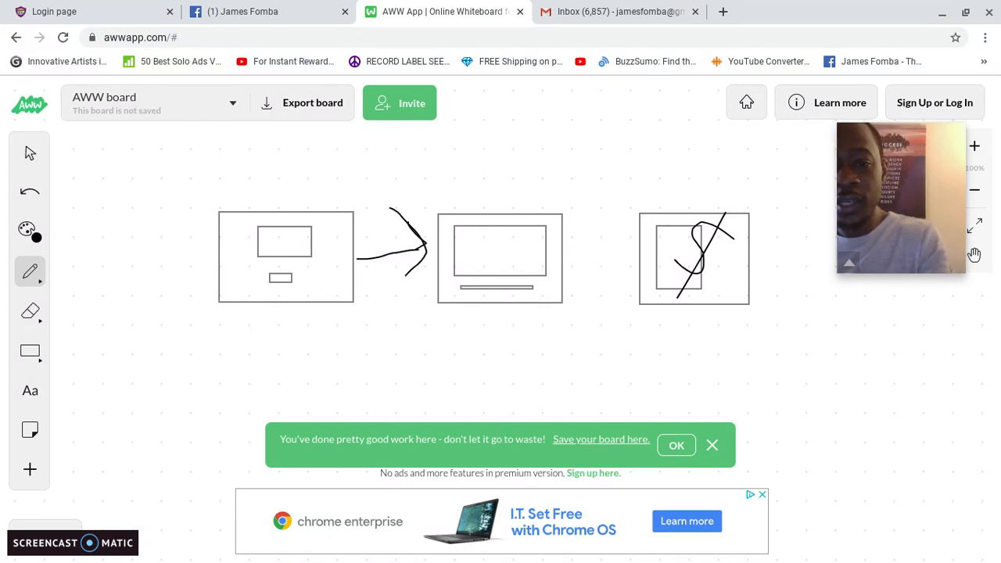
{"action": "left_click_drag", "start_coordinate": [582, 254], "coordinate": [626, 242]}
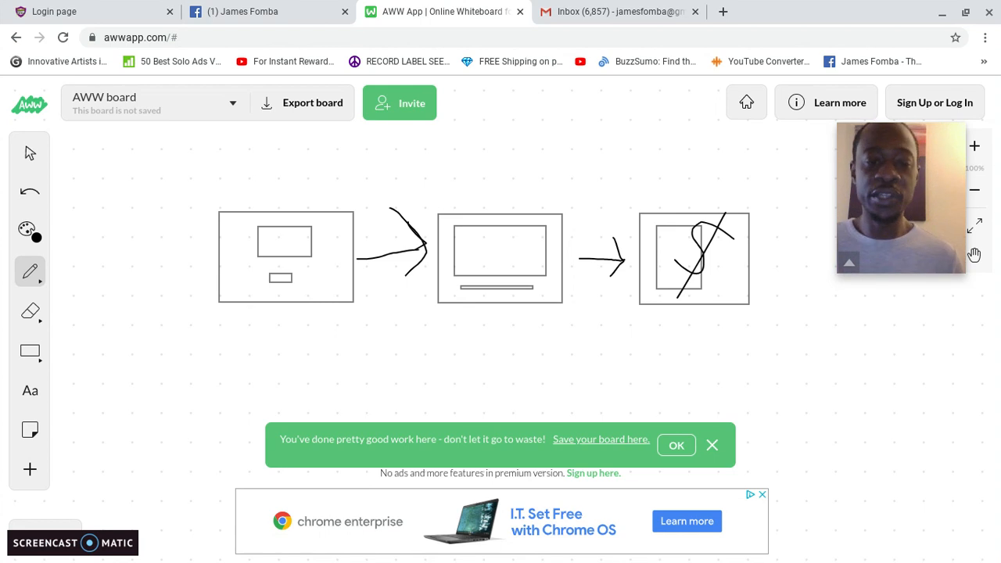
{"action": "mouse_move", "coordinate": [734, 335]}
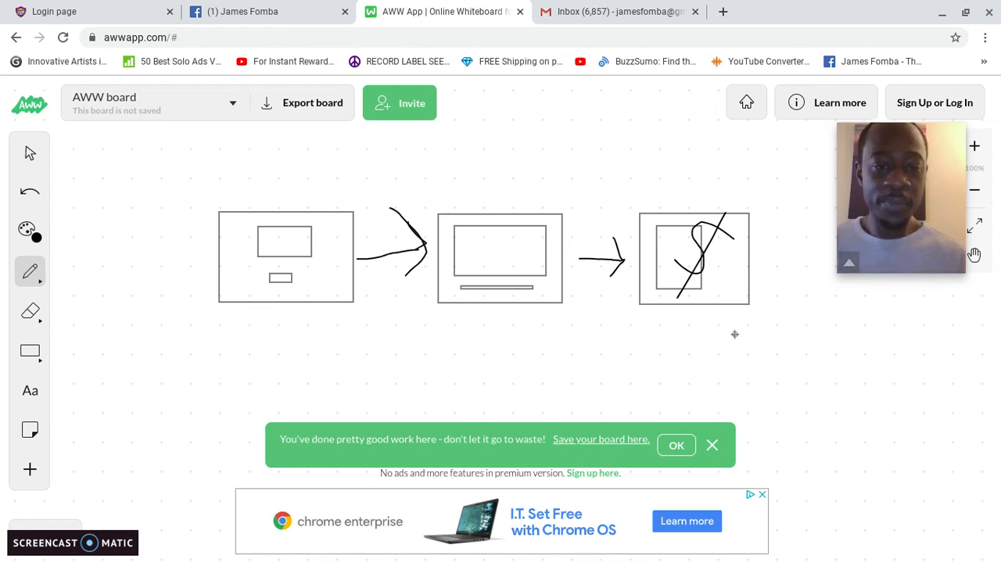
{"action": "mouse_move", "coordinate": [345, 247]}
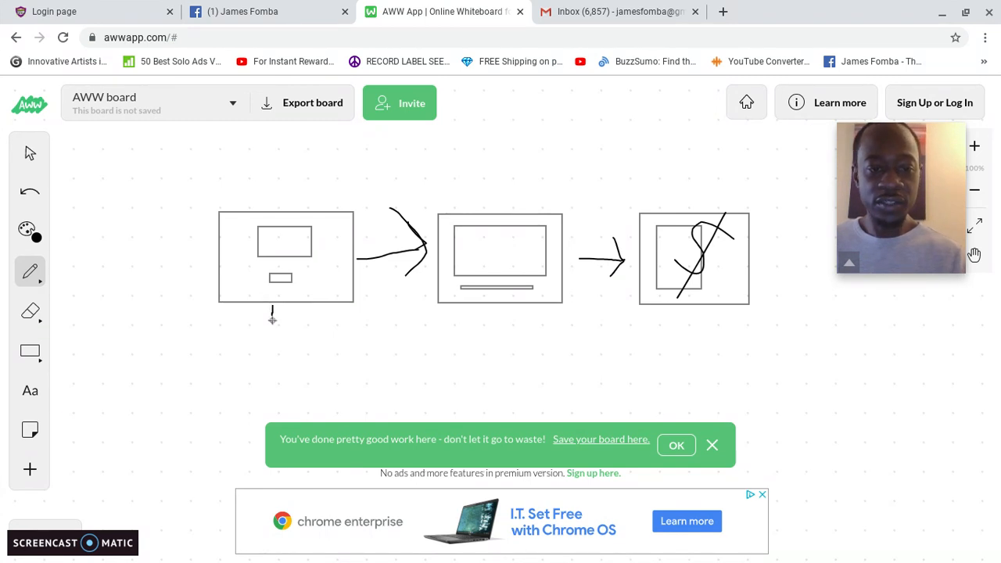
- Pencil a loop hanging below the first box and arrows sweeping into the middle box
{"action": "left_click_drag", "start_coordinate": [272, 319], "coordinate": [313, 391]}
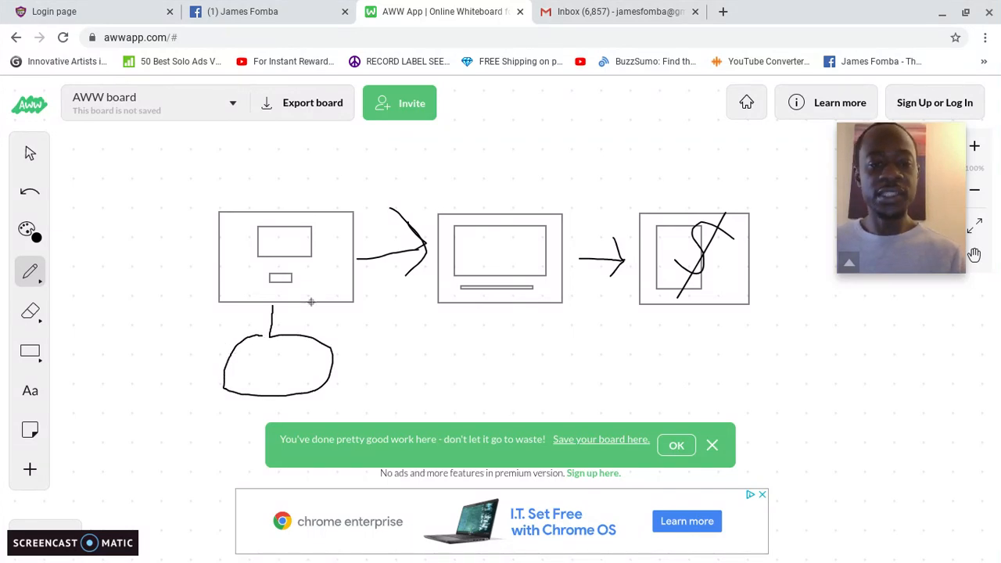
{"action": "mouse_move", "coordinate": [433, 302]}
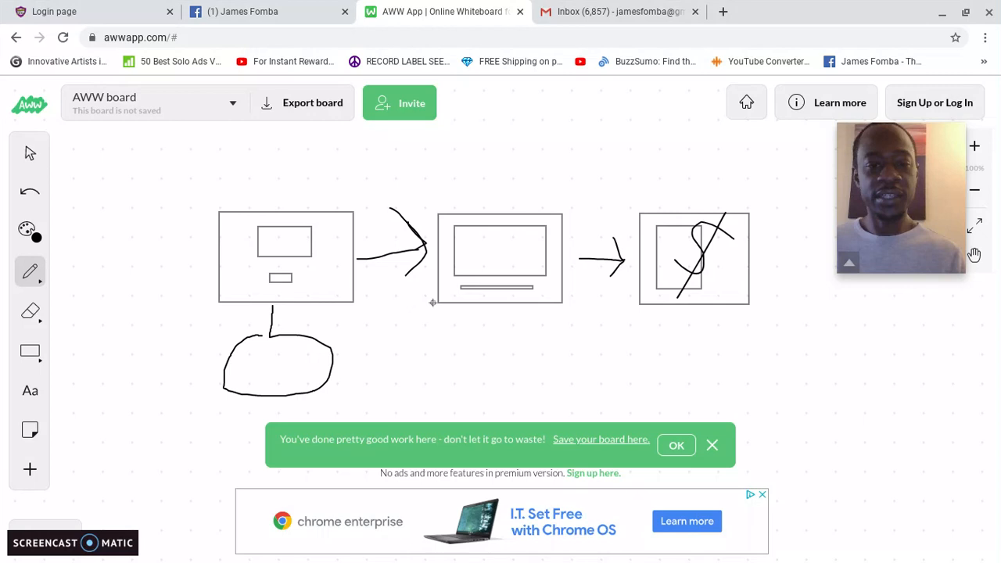
{"action": "mouse_move", "coordinate": [294, 365]}
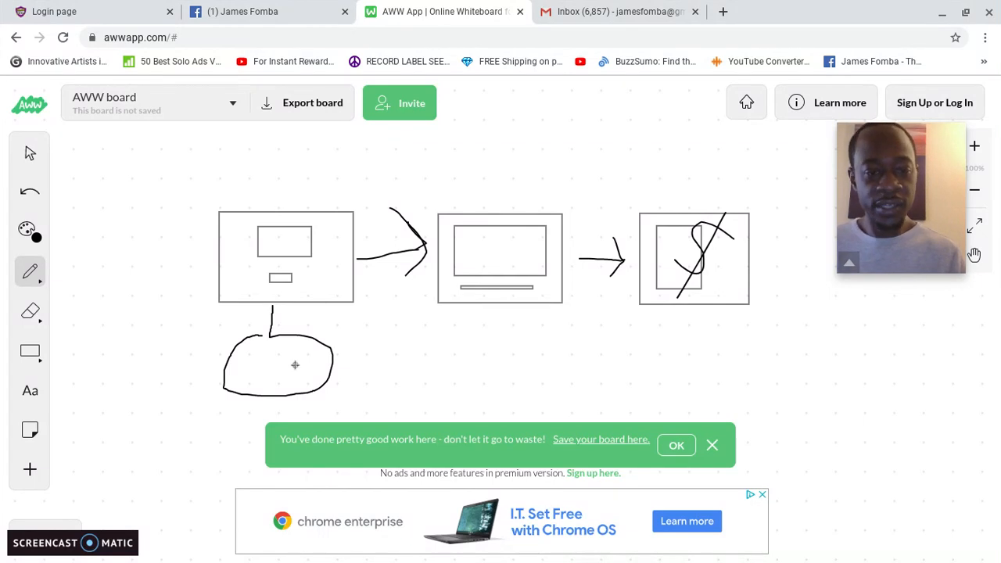
{"action": "left_click_drag", "start_coordinate": [295, 366], "coordinate": [422, 320]}
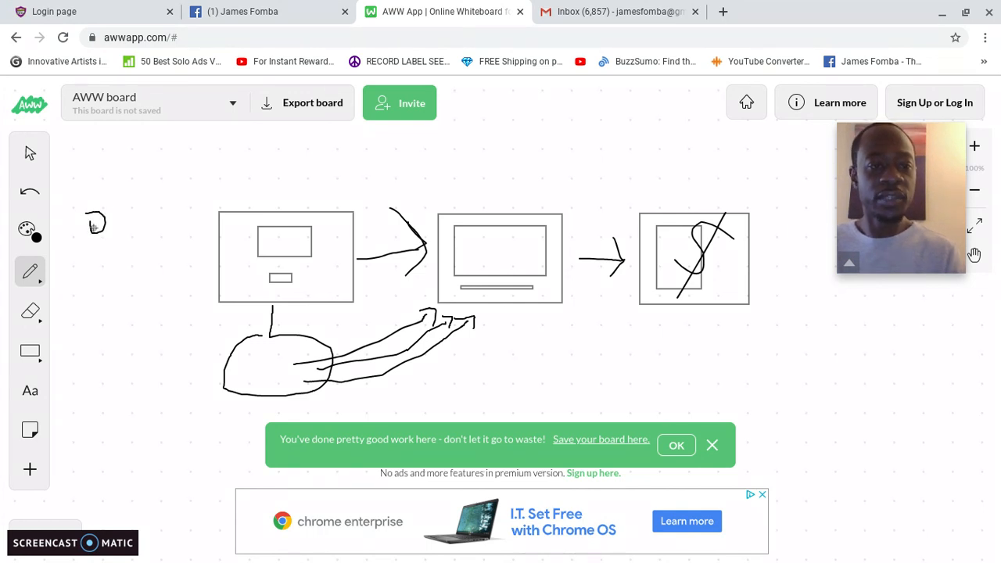
- Sketch a stick figure at the far left of the first page box
{"action": "left_click_drag", "start_coordinate": [96, 223], "coordinate": [115, 293]}
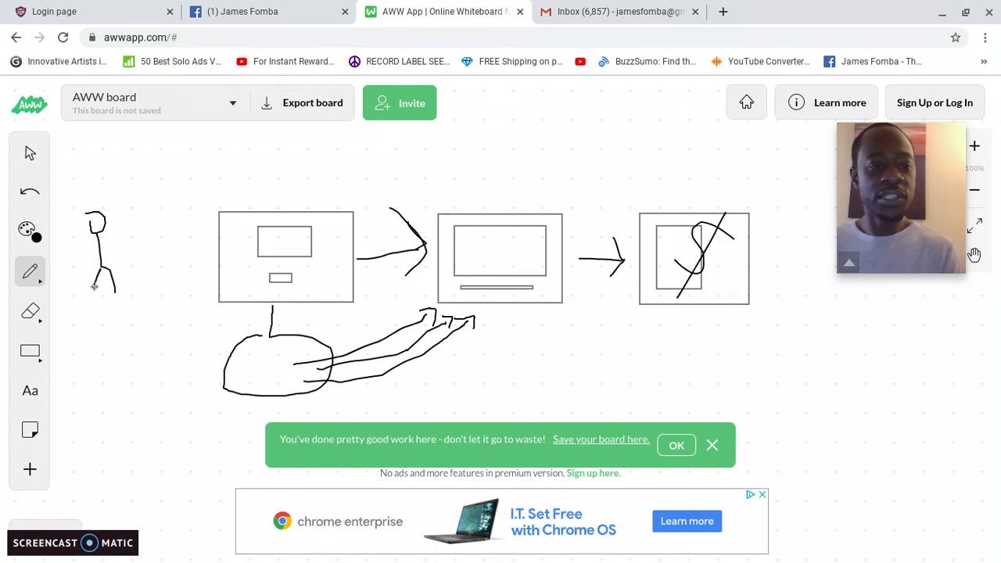
{"action": "mouse_move", "coordinate": [89, 257]}
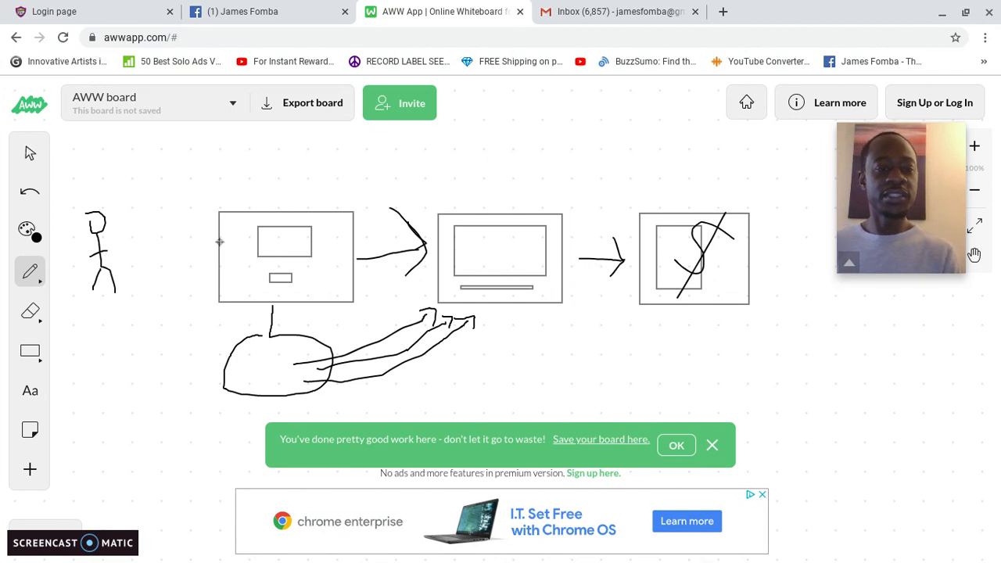
{"action": "mouse_move", "coordinate": [188, 234]}
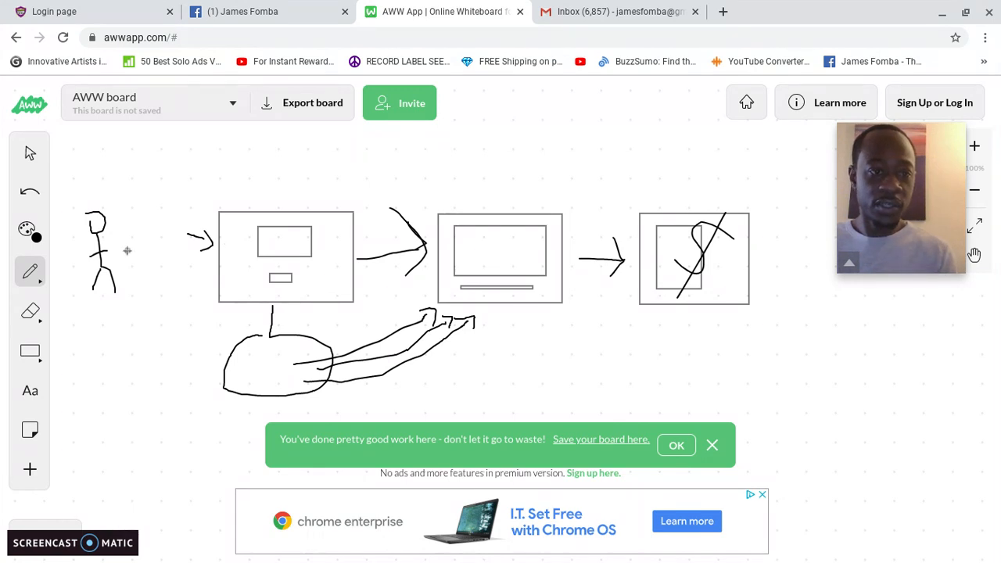
- Draw a long curved arrow from the stick figure over the first box into the middle box
{"action": "left_click_drag", "start_coordinate": [101, 219], "coordinate": [295, 150]}
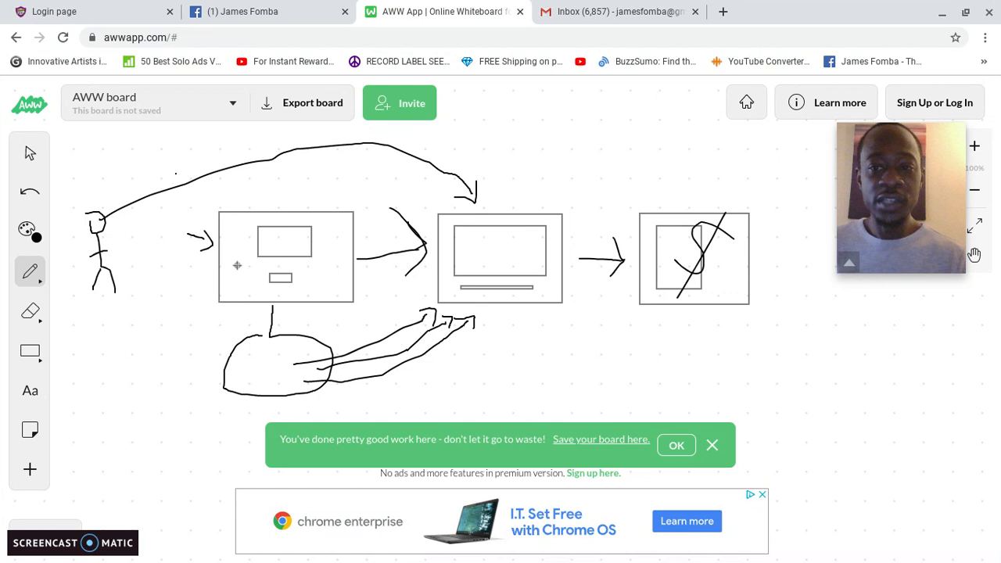
- Open the 100percent.wealthbuildercareers.com link from the Facebook leader-board post
{"action": "left_click", "coordinate": [266, 11]}
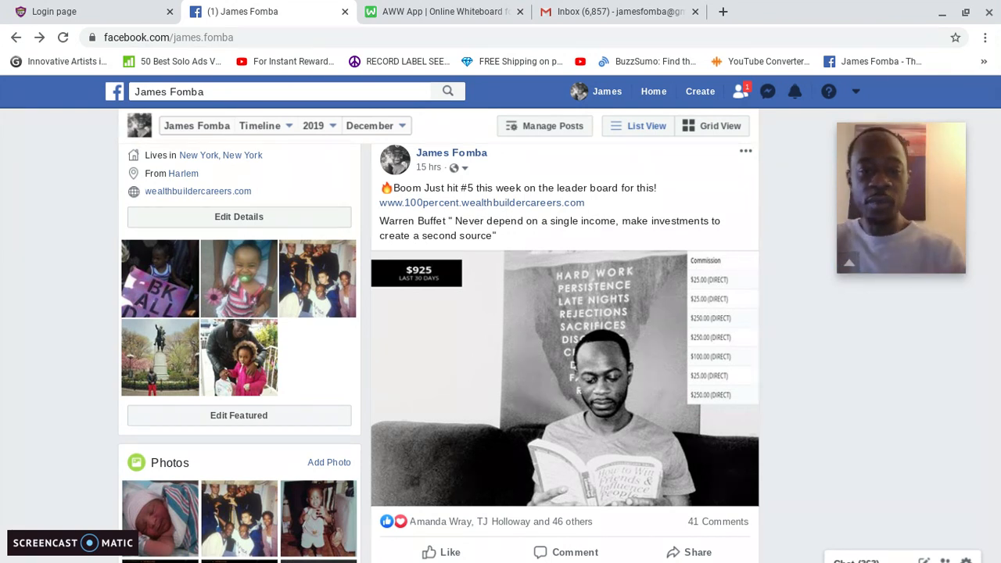
{"action": "scroll", "scroll_direction": "down", "scroll_amount": 3}
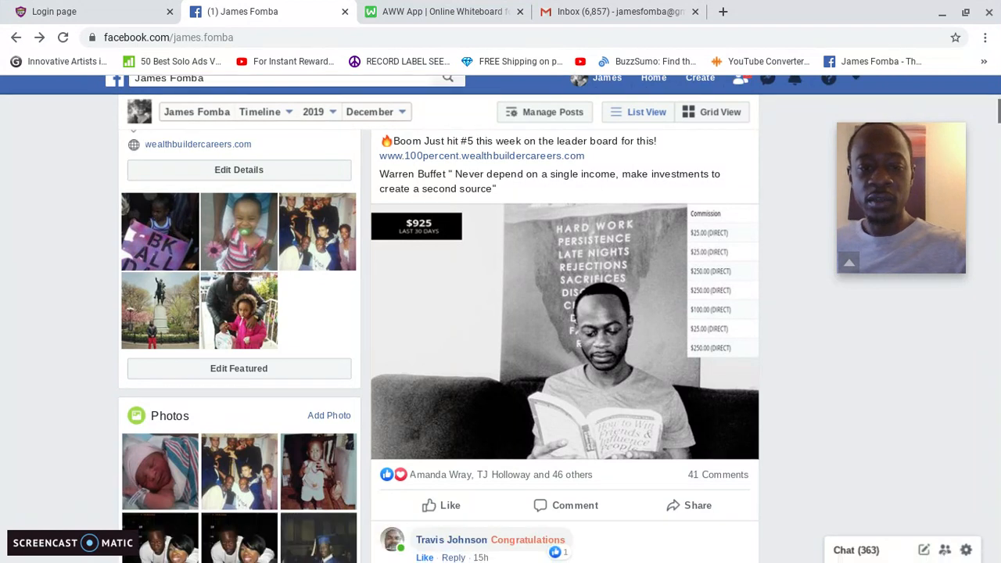
{"action": "scroll", "scroll_direction": "down", "scroll_amount": 3}
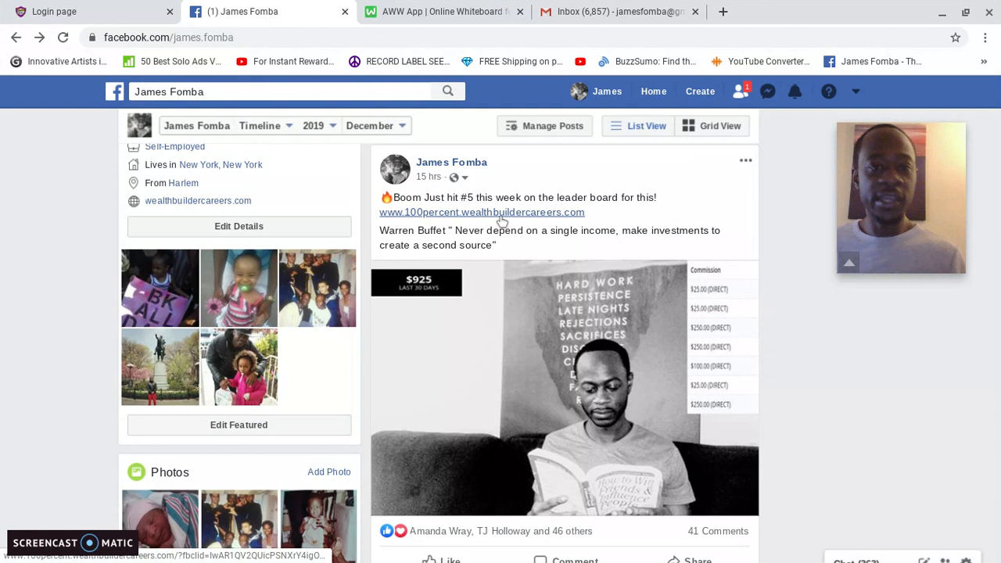
{"action": "left_click", "coordinate": [442, 11]}
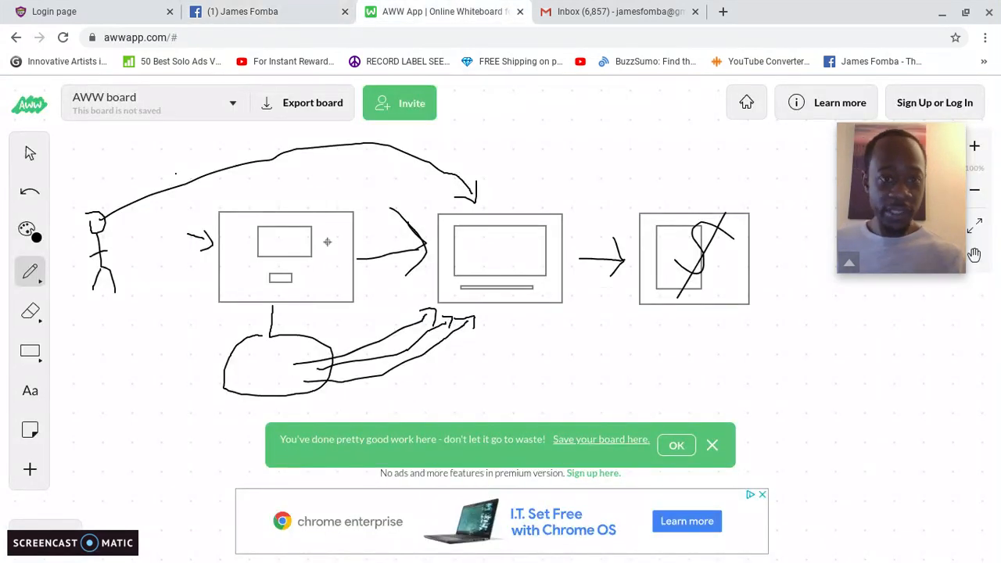
{"action": "left_click", "coordinate": [242, 11]}
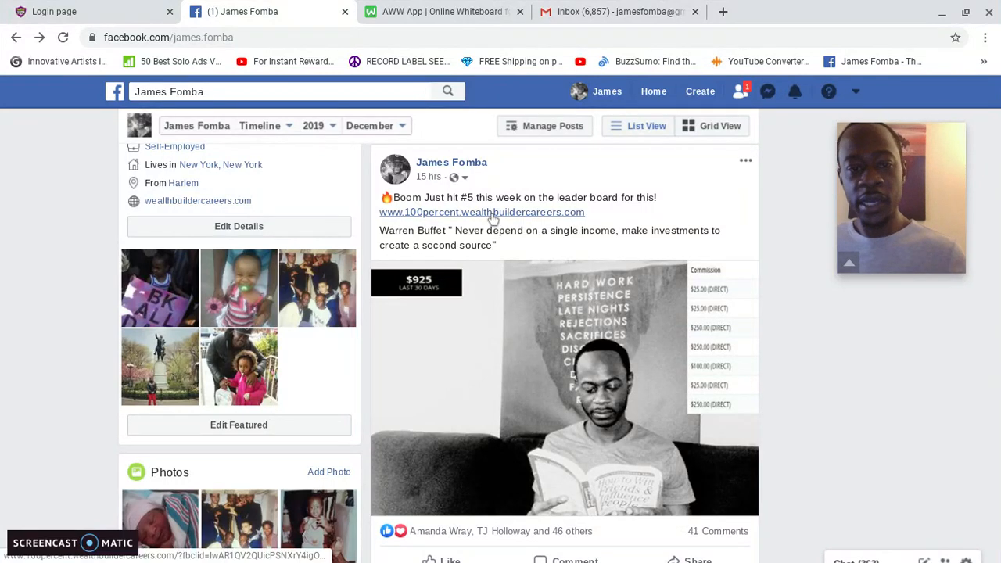
{"action": "left_click", "coordinate": [481, 212]}
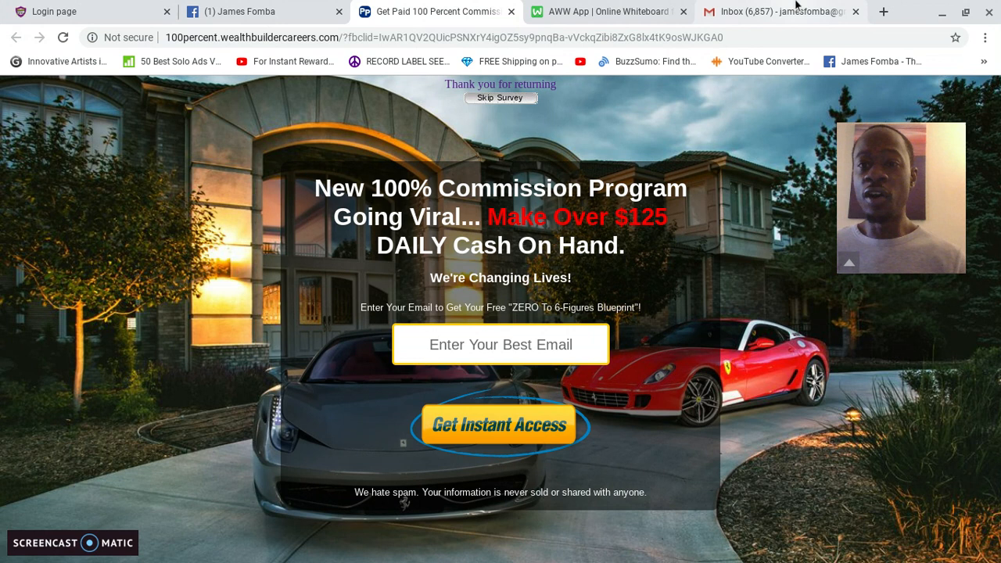
- Switch to the Gmail tab listing 'a Prospect just filled out the Opt-In form' emails
{"action": "left_click", "coordinate": [778, 11]}
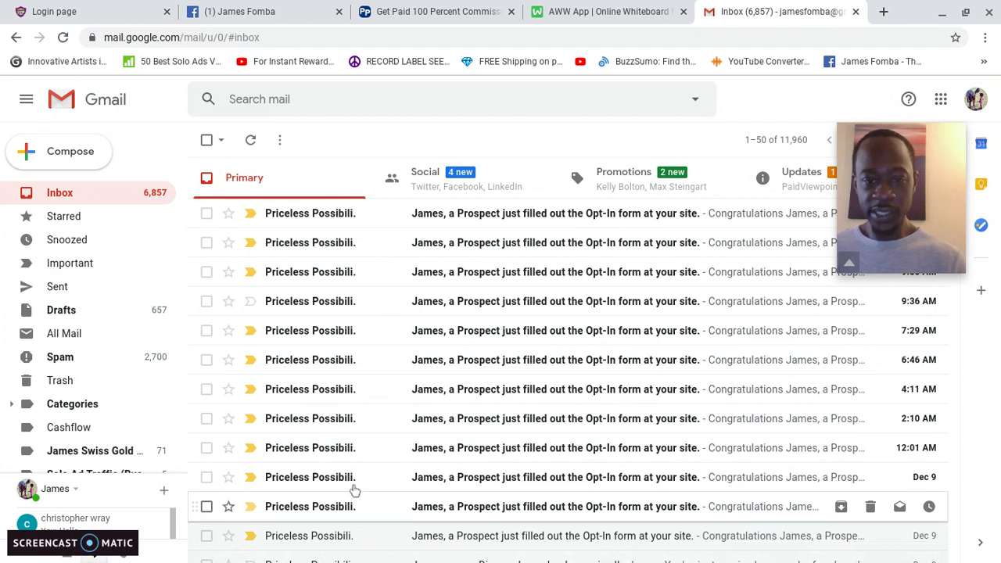
{"action": "mouse_move", "coordinate": [370, 476]}
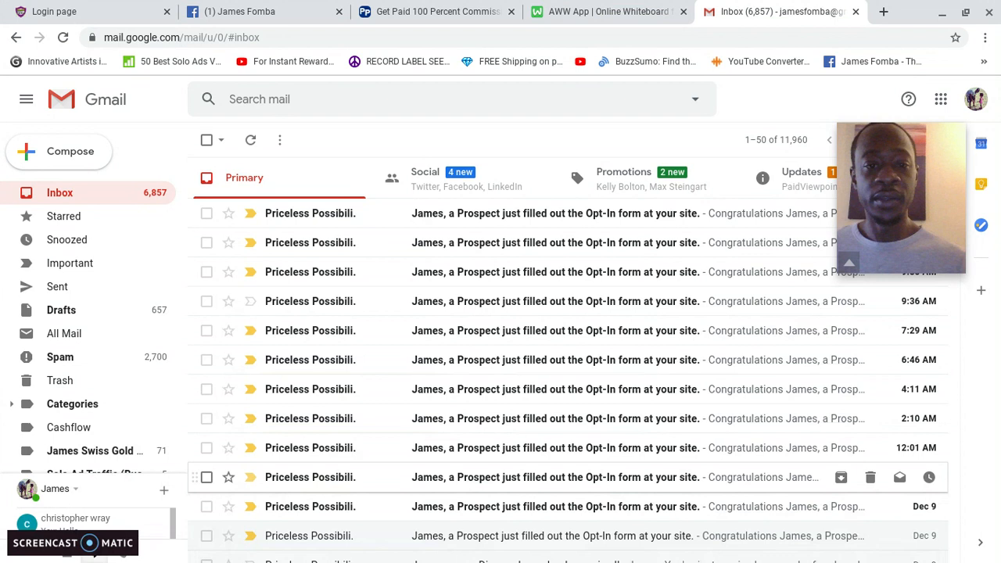
{"action": "mouse_move", "coordinate": [241, 11]}
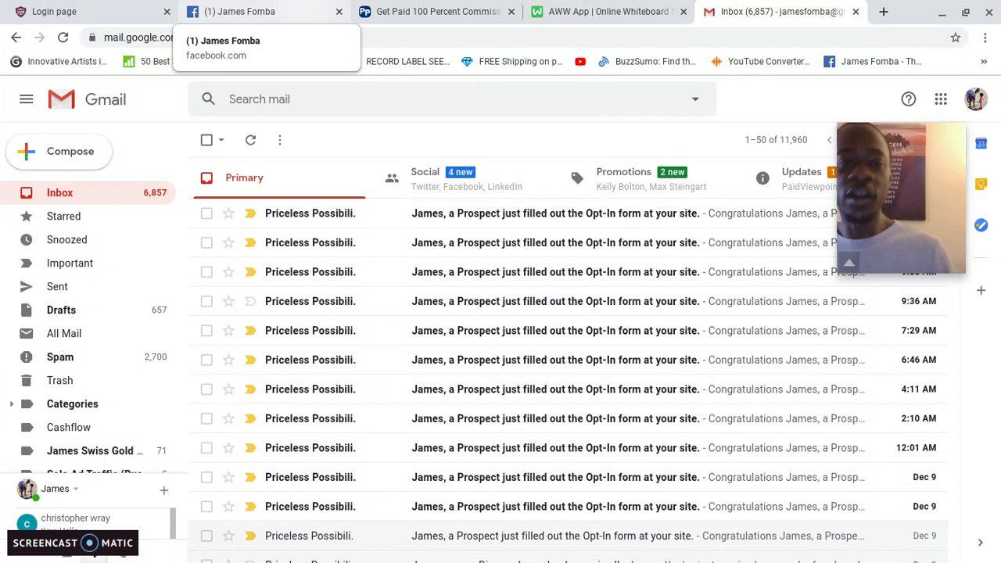
- Revisit the Facebook leader-board post, then return to the AWW App funnel sketch
{"action": "left_click", "coordinate": [234, 11]}
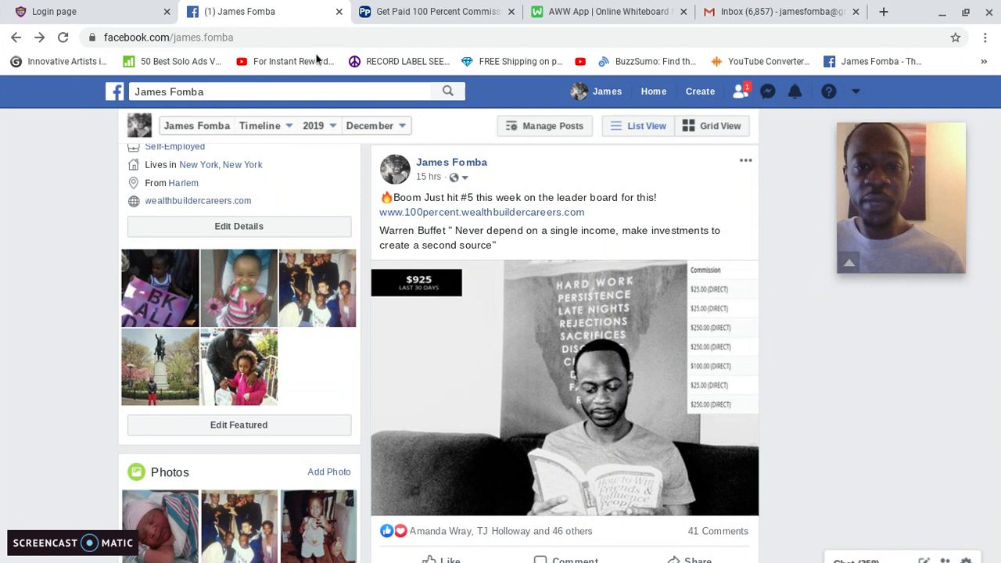
{"action": "mouse_move", "coordinate": [469, 225]}
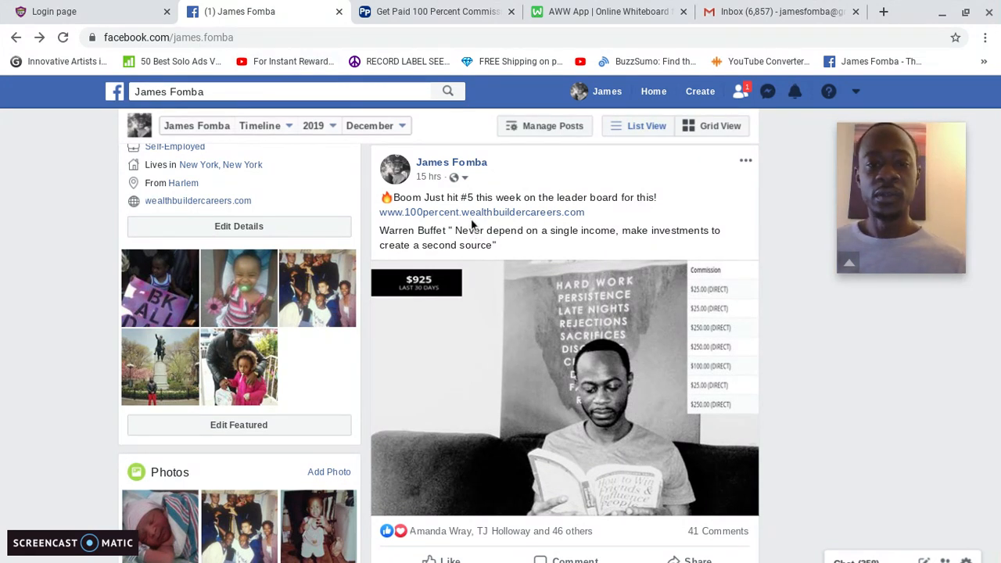
{"action": "left_click", "coordinate": [609, 11]}
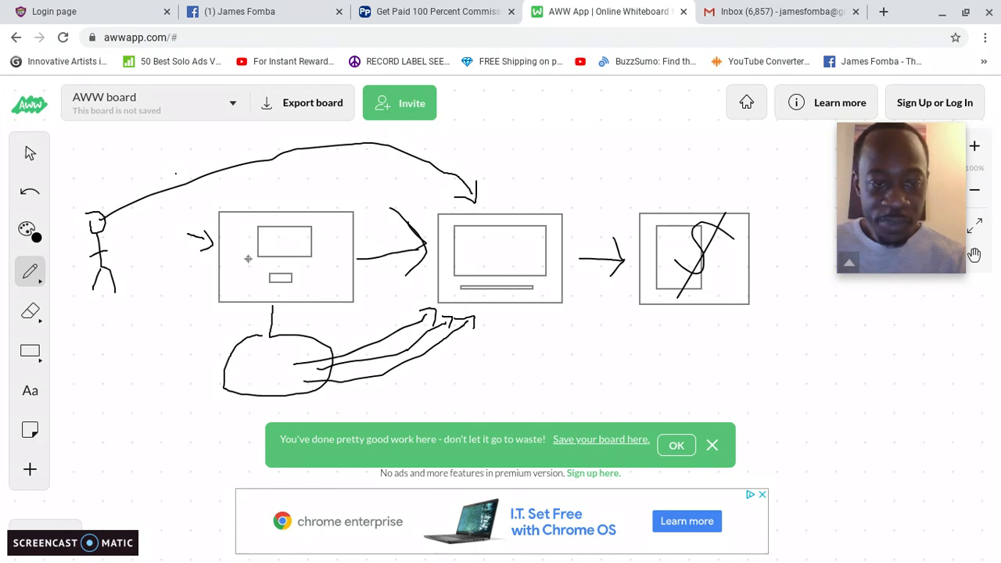
- Visit the Get Paid 100 Percent page and funnel whiteboard, then land on the Gmail inbox
{"action": "left_click", "coordinate": [434, 11]}
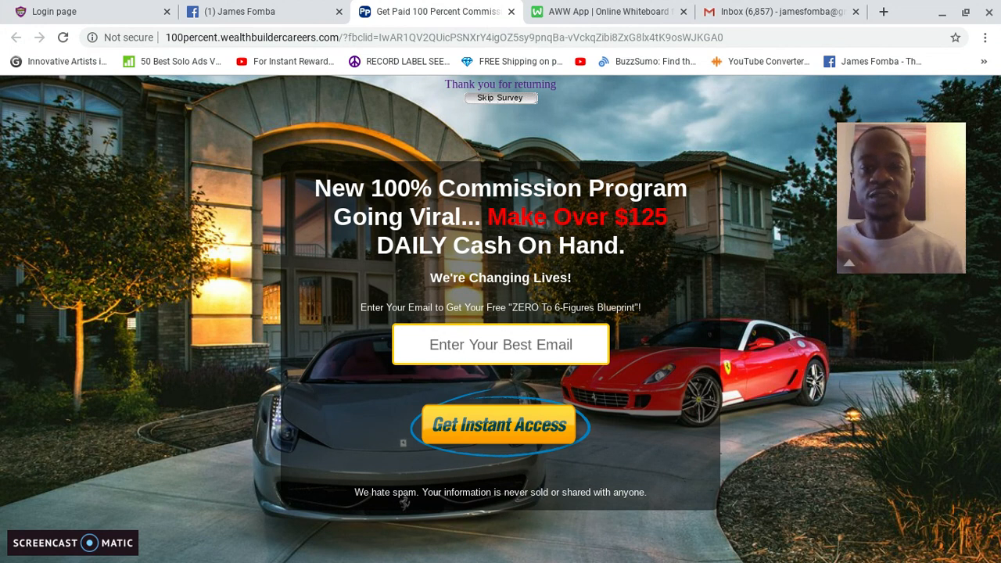
{"action": "left_click", "coordinate": [608, 11]}
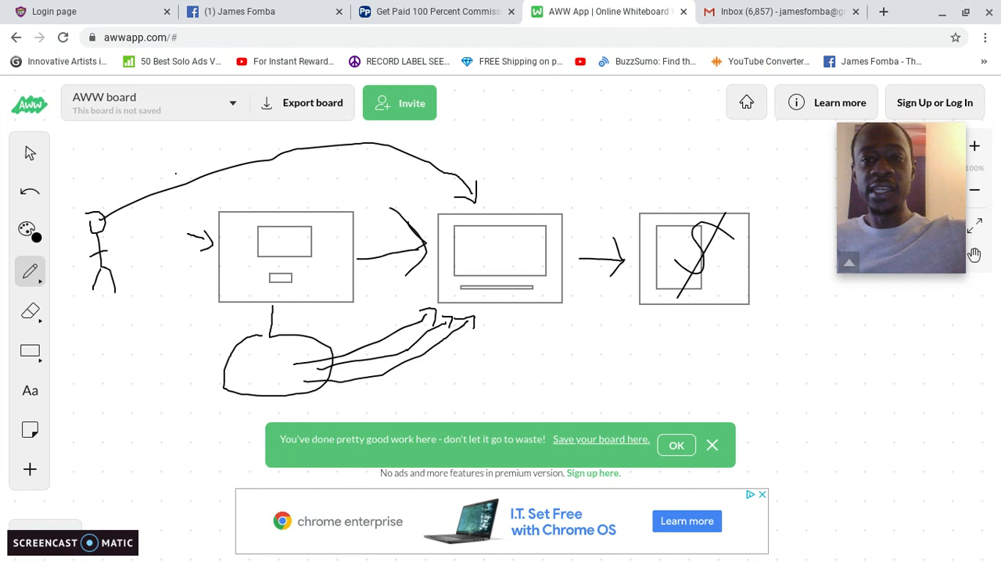
{"action": "left_click", "coordinate": [778, 11]}
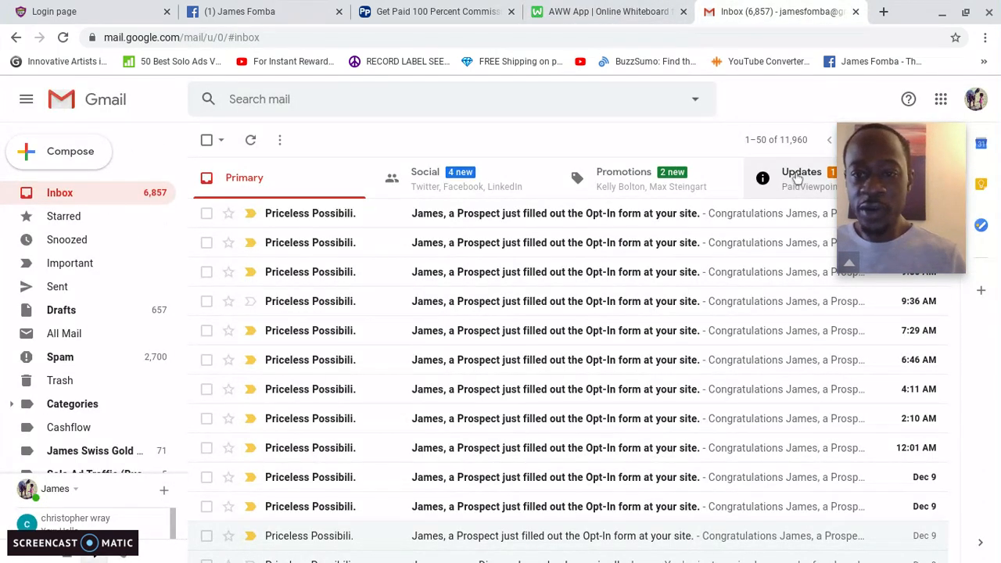
- Open the ACTIVATED 1,200 USD per day email under Updates and follow its presentation link
{"action": "left_click", "coordinate": [800, 177]}
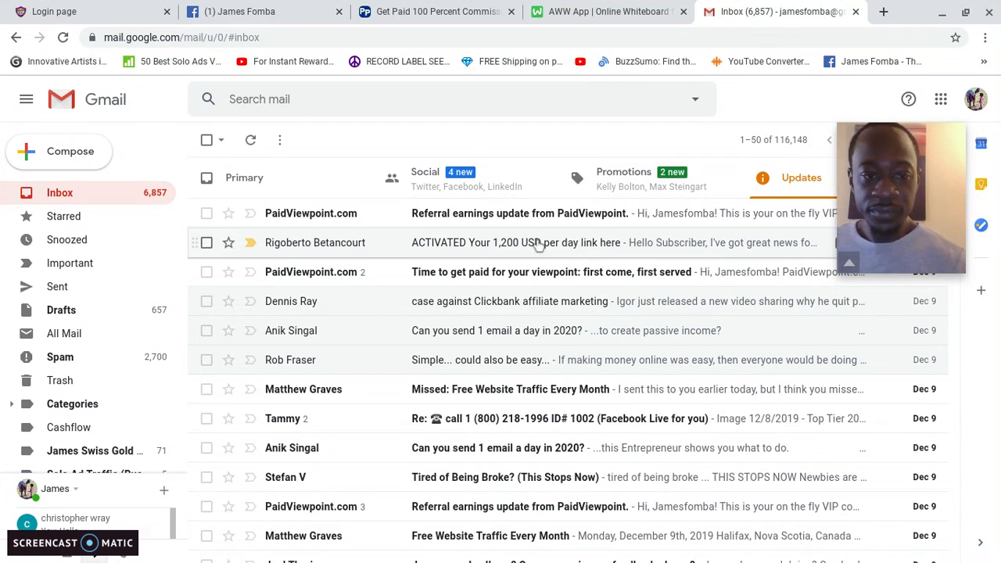
{"action": "left_click", "coordinate": [520, 243]}
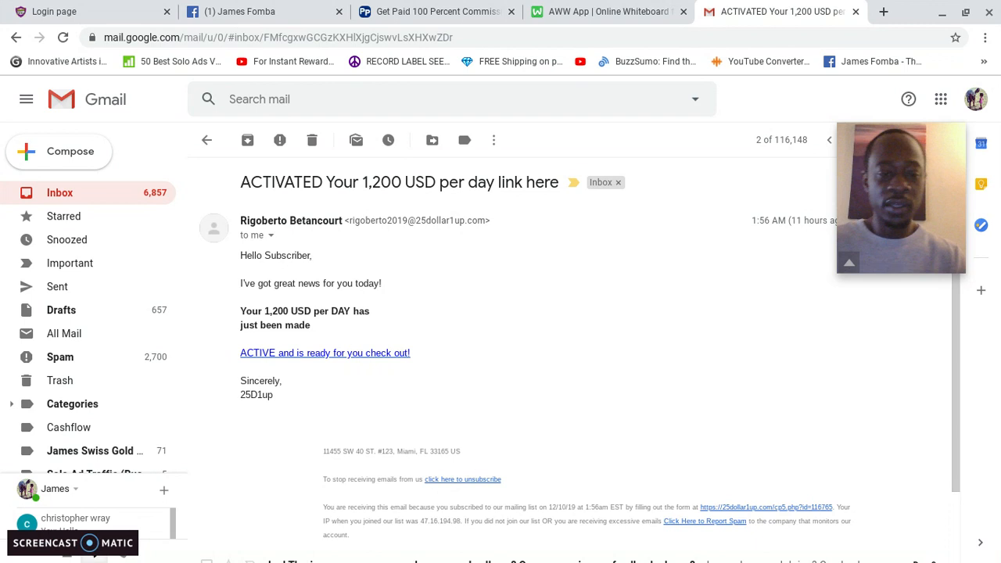
{"action": "mouse_move", "coordinate": [384, 326]}
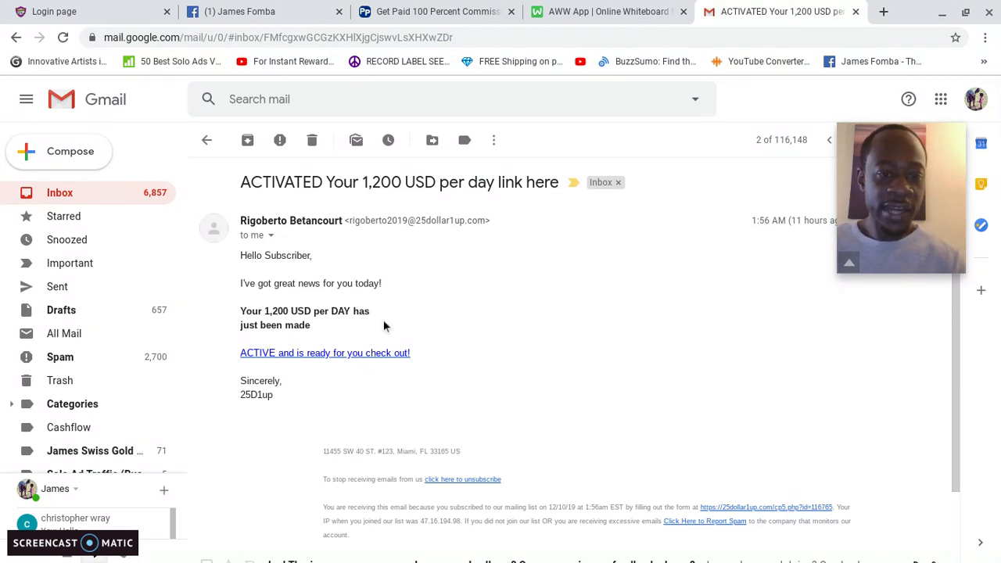
{"action": "mouse_move", "coordinate": [369, 353]}
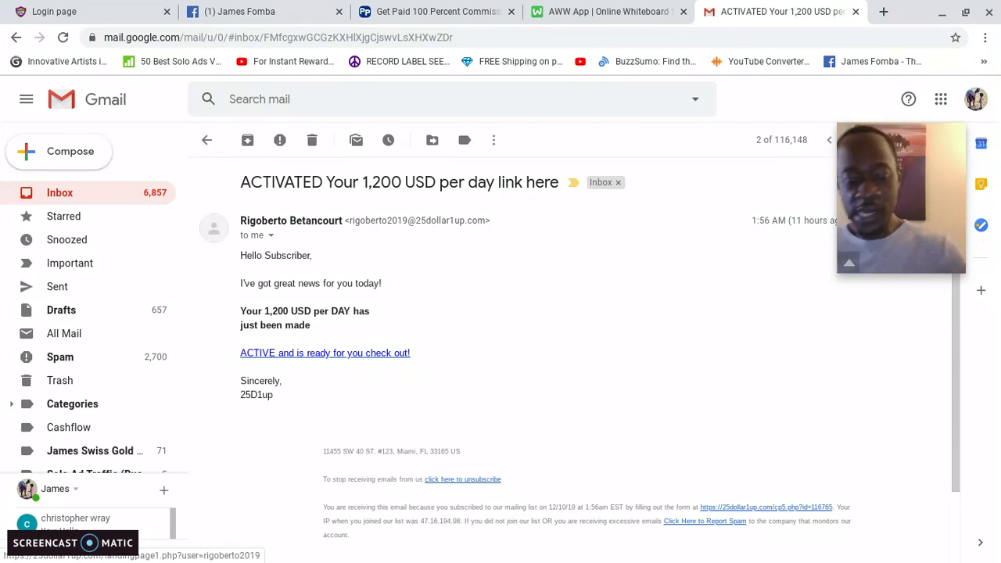
{"action": "left_click", "coordinate": [325, 352]}
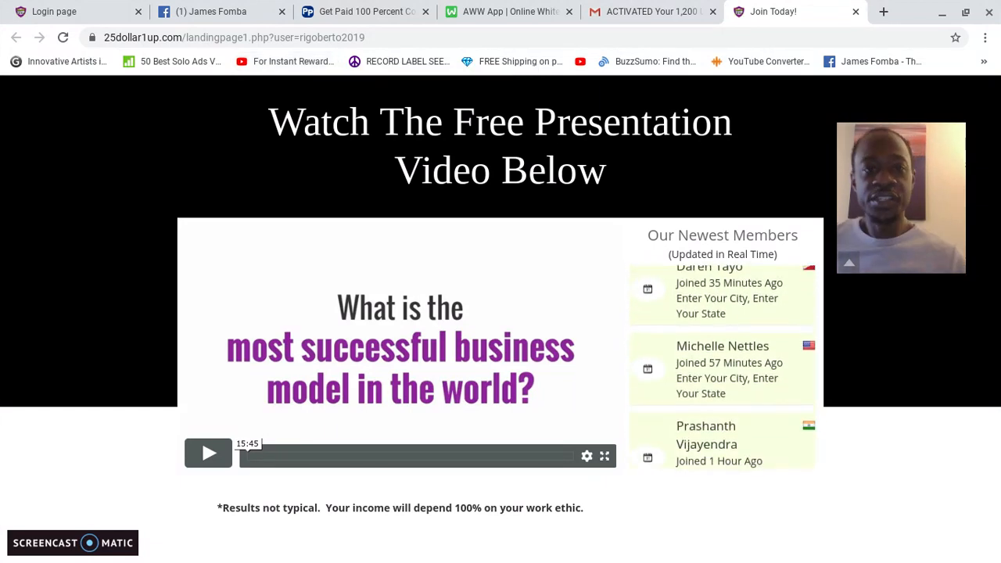
{"action": "left_click", "coordinate": [212, 11]}
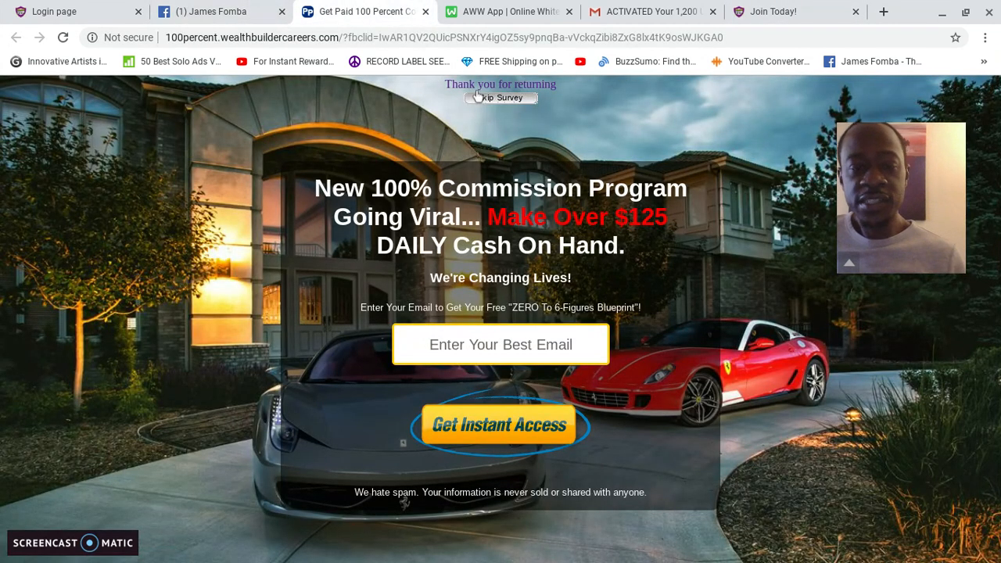
{"action": "mouse_move", "coordinate": [480, 102]}
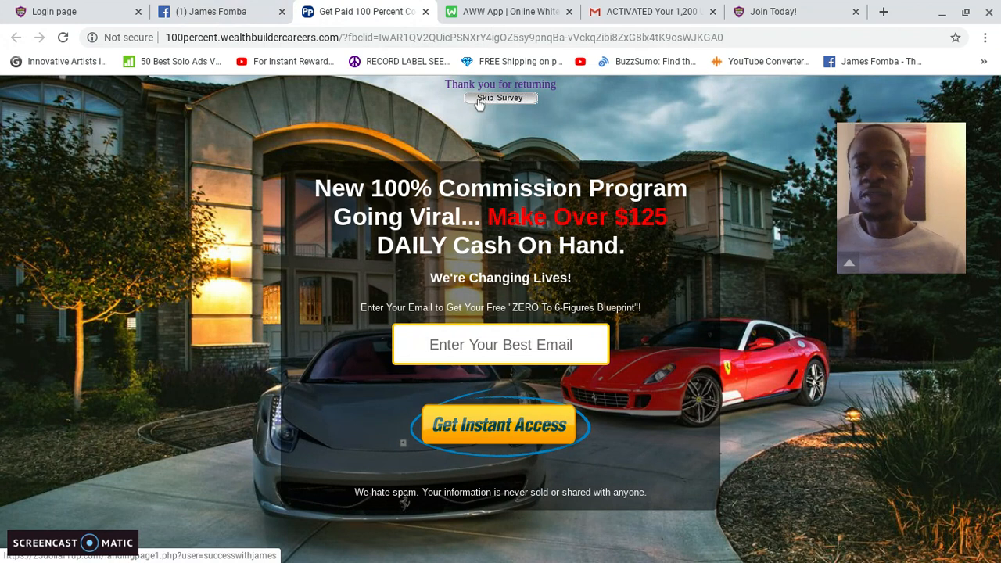
- Skip the survey to reach the Join Today page, then return to the AWW App board
{"action": "left_click", "coordinate": [500, 97]}
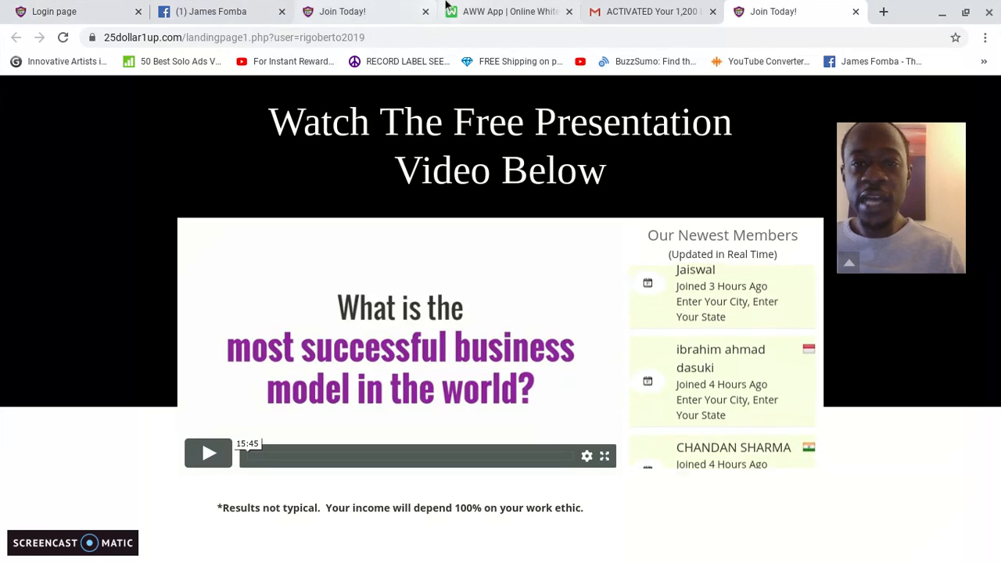
{"action": "left_click", "coordinate": [509, 11]}
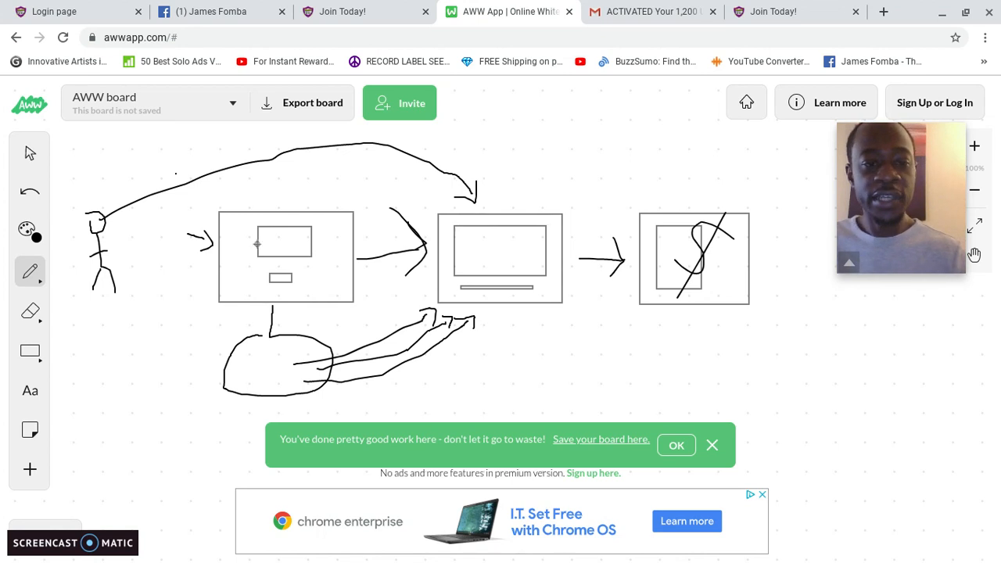
{"action": "mouse_move", "coordinate": [479, 244]}
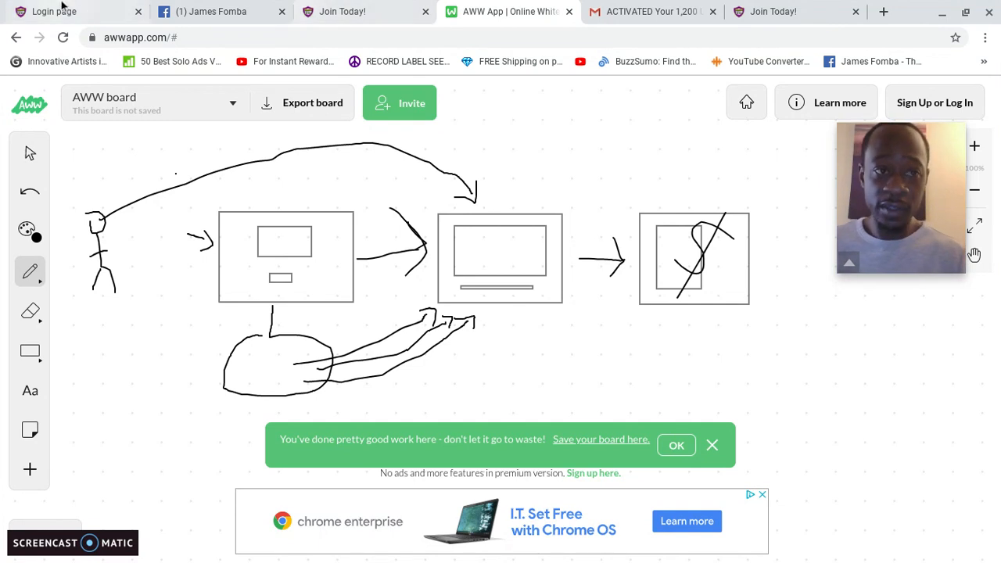
- Switch to the 25dollar1up login page tab after explaining the funnel drawing
{"action": "left_click", "coordinate": [54, 11]}
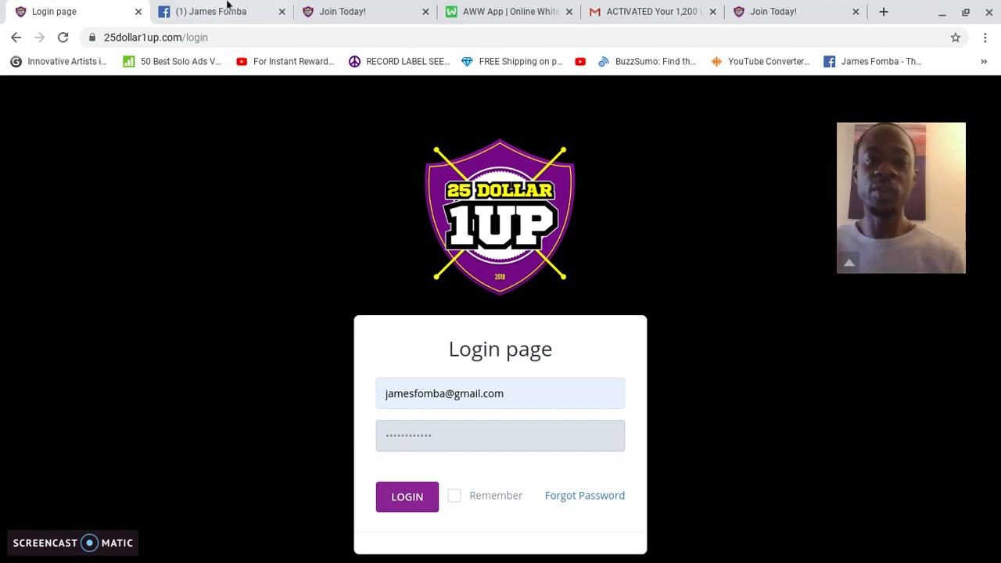
{"action": "mouse_move", "coordinate": [341, 11]}
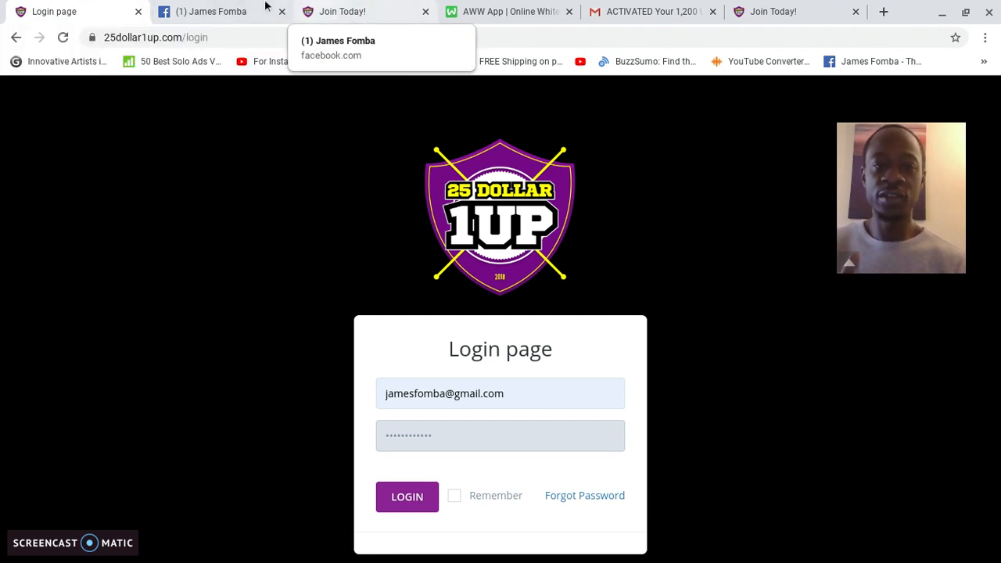
{"action": "left_click", "coordinate": [212, 11]}
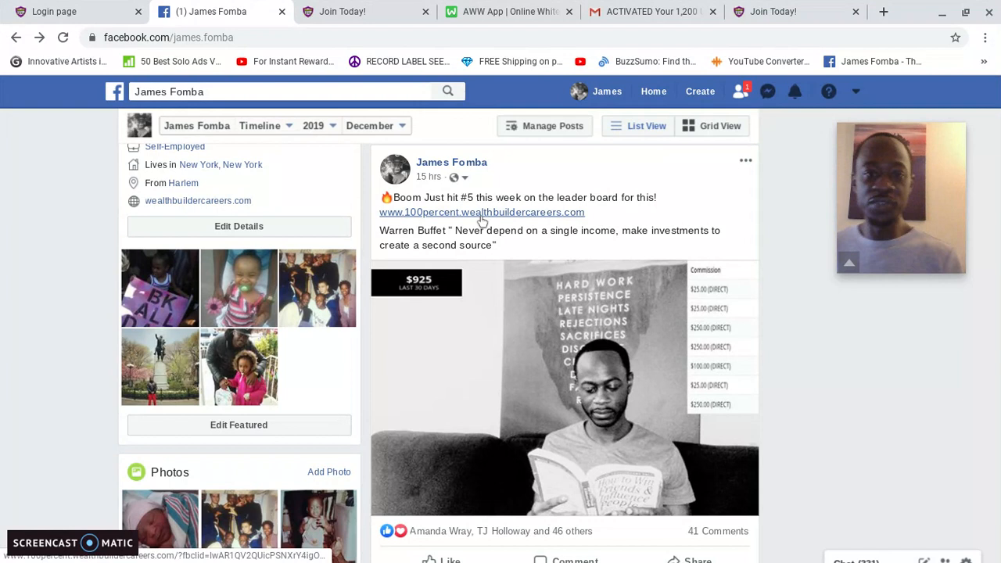
{"action": "left_click", "coordinate": [482, 212]}
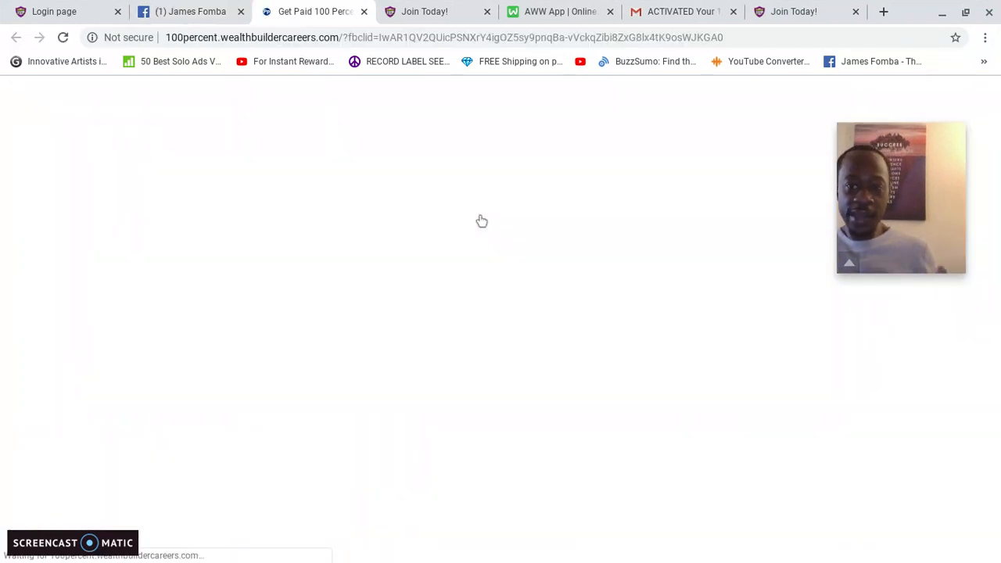